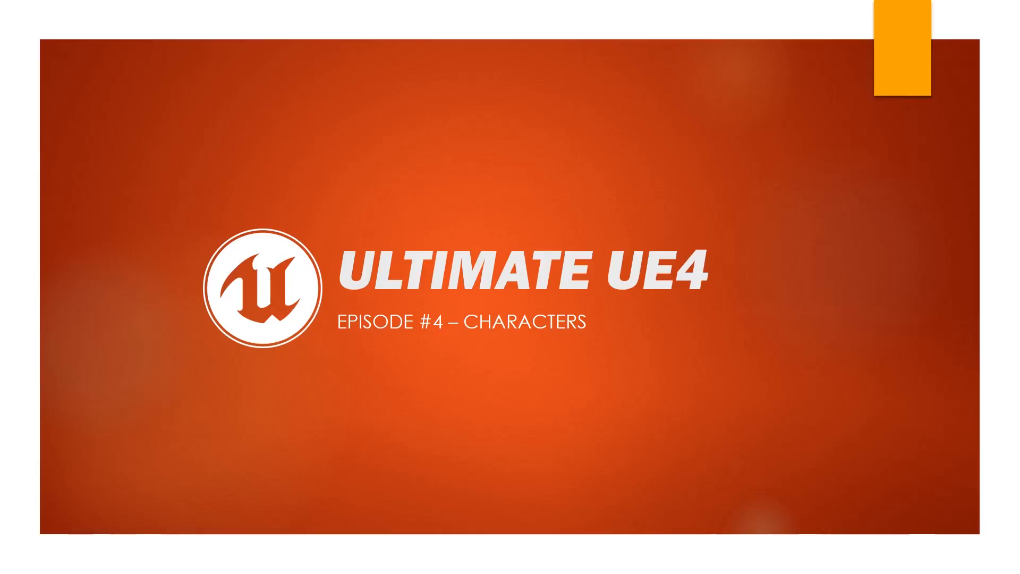
Create the ThirdPerson C++ project from the Third Person template.
key(Right)
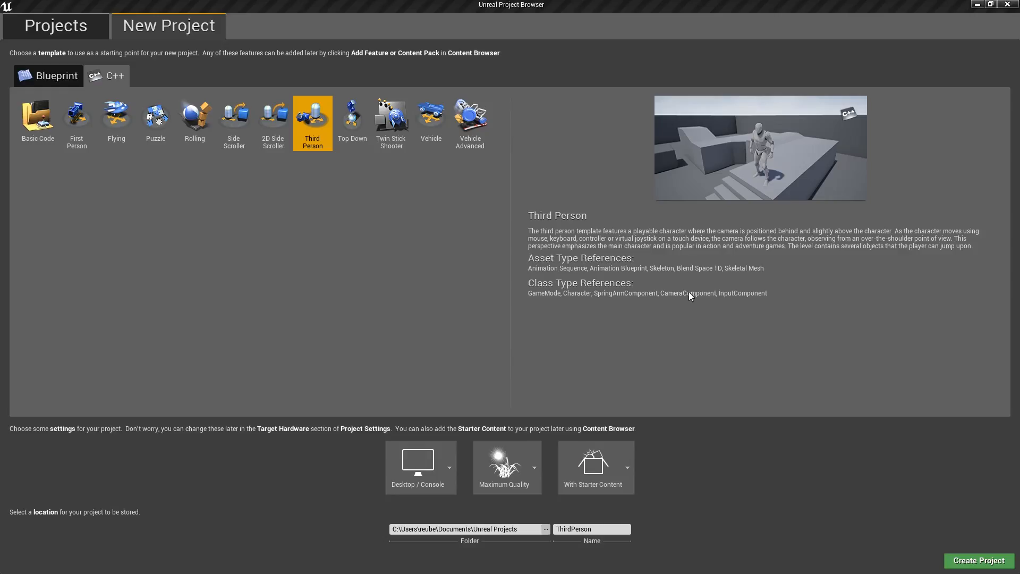
mouse_move(176, 65)
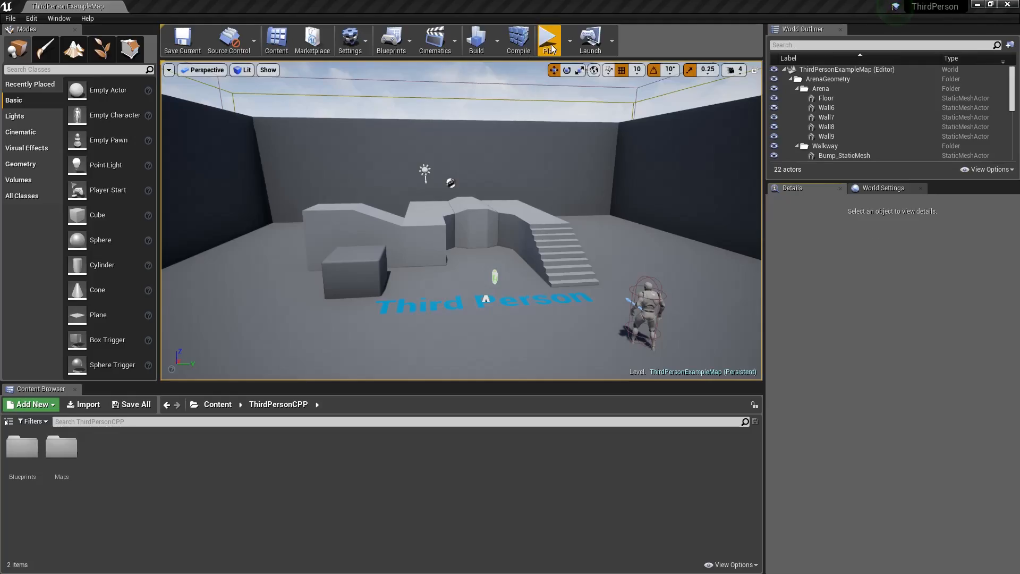
Play-test the third-person example map, stop it, and open the Blueprints folder.
click(548, 38)
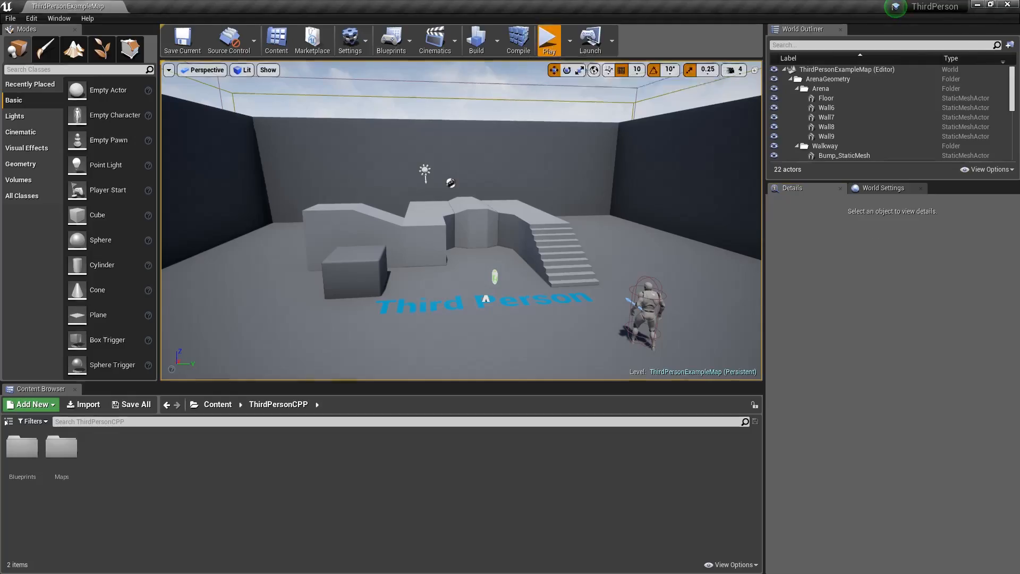
click(548, 39)
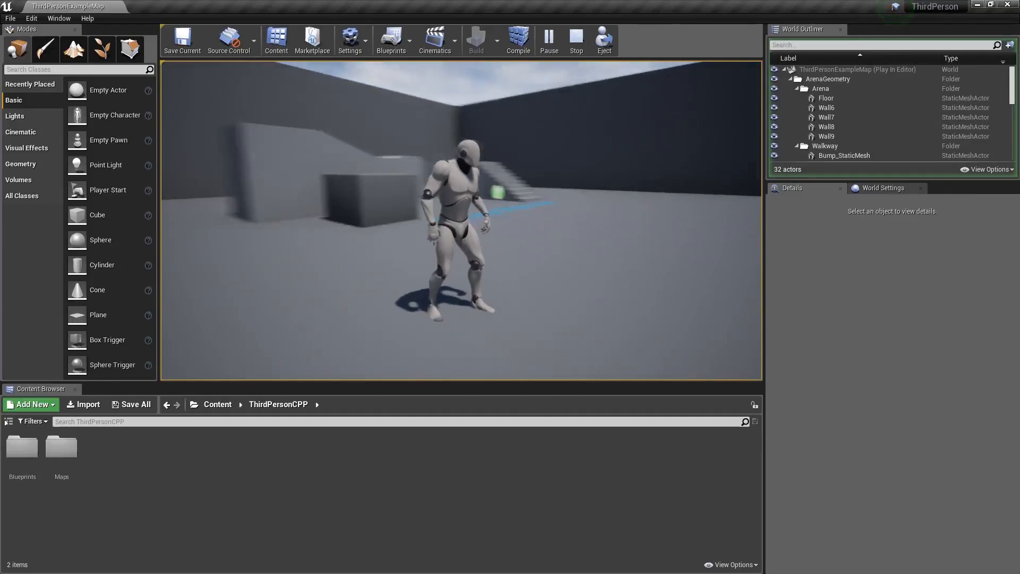
click(575, 40)
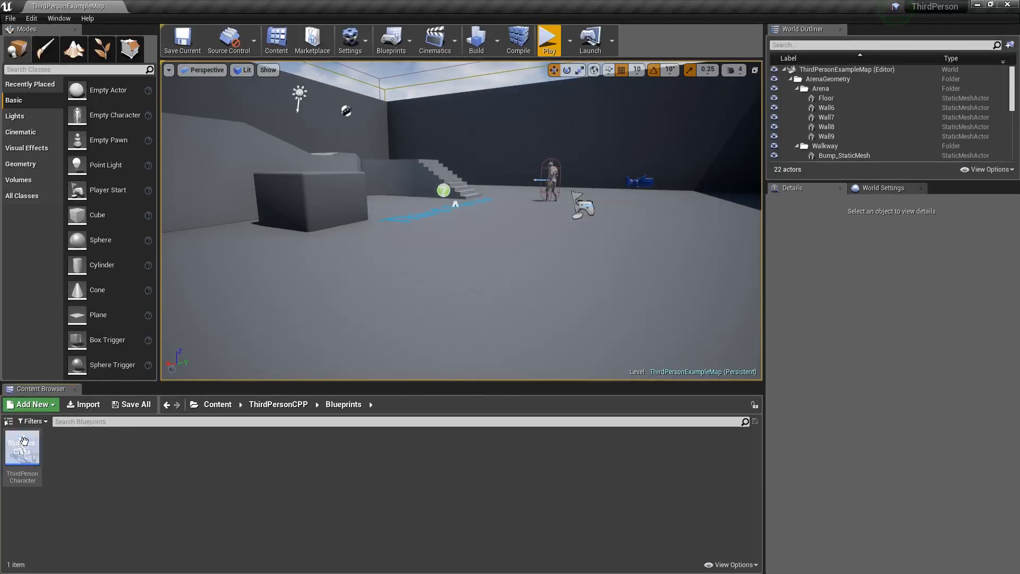
Open ThirdPersonCharacter in the full Blueprint Editor and inspect its capsule and arrow components.
double_click(21, 449)
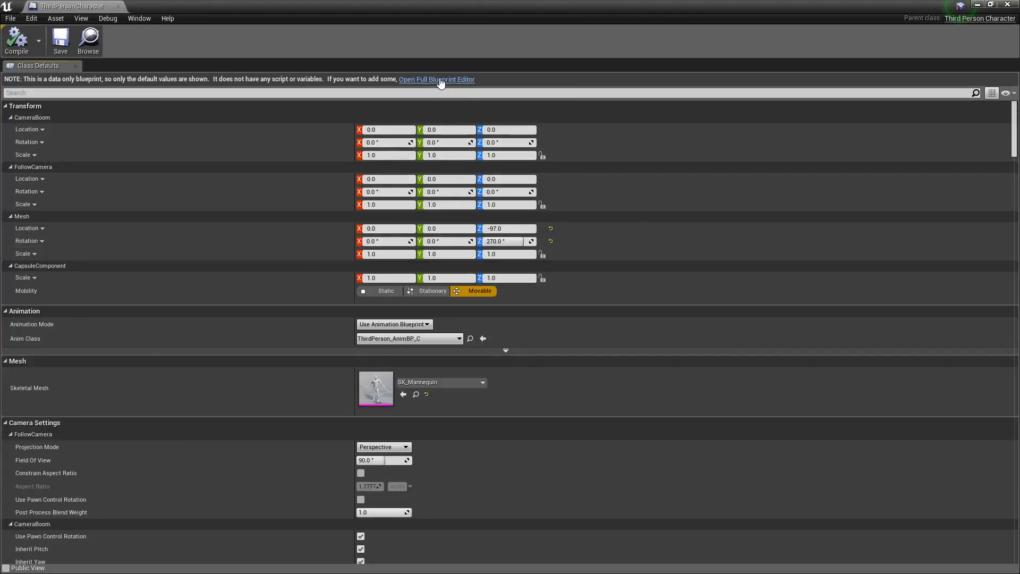
click(435, 79)
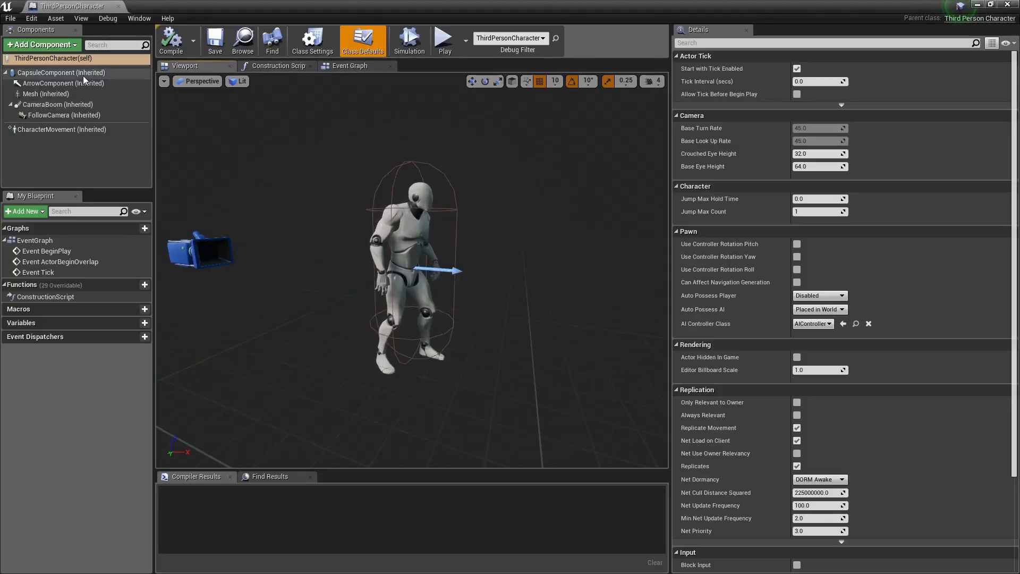
click(61, 73)
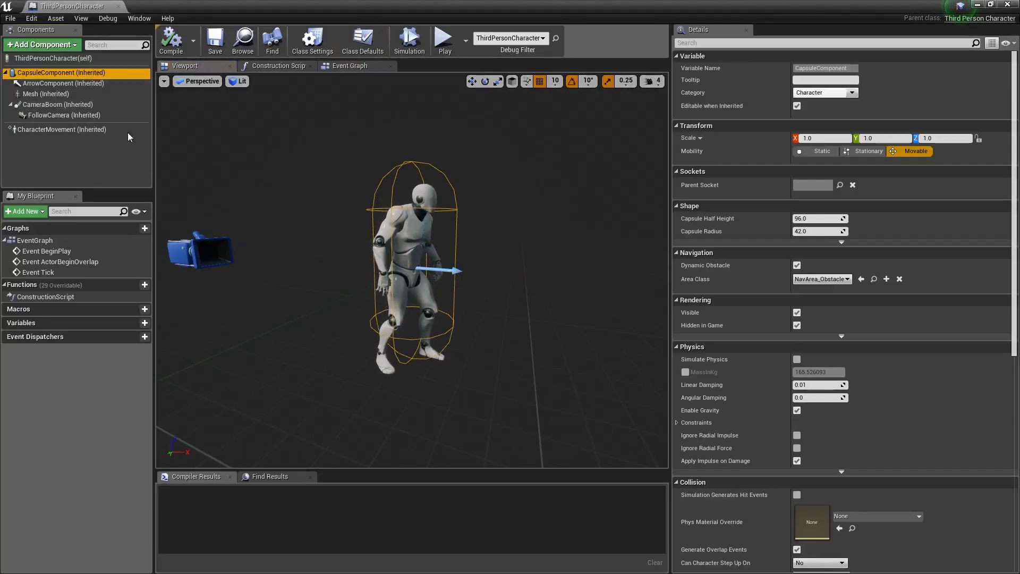
click(63, 84)
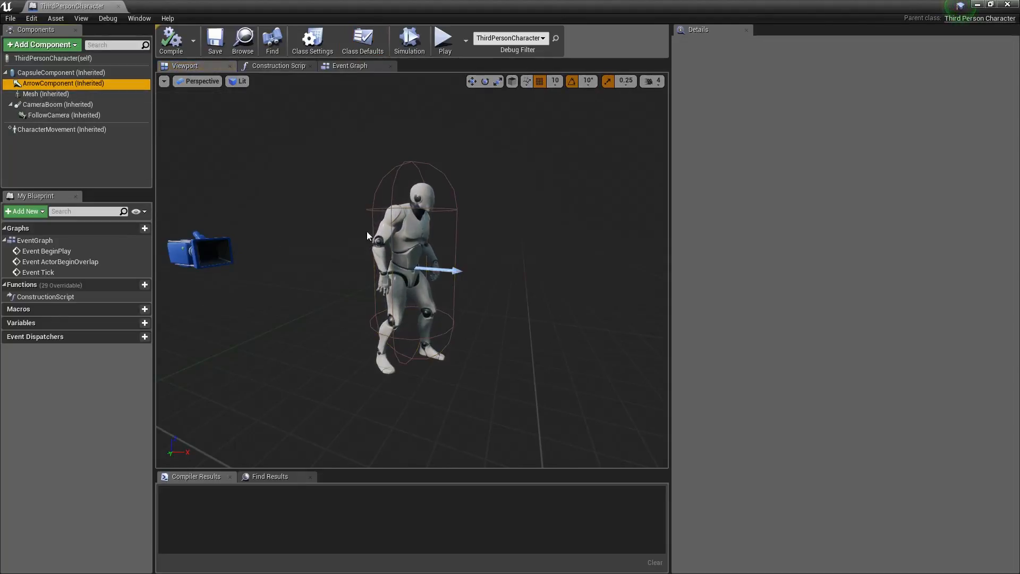
Inspect the mesh, camera boom, follow camera and character movement components.
scroll(down, 3)
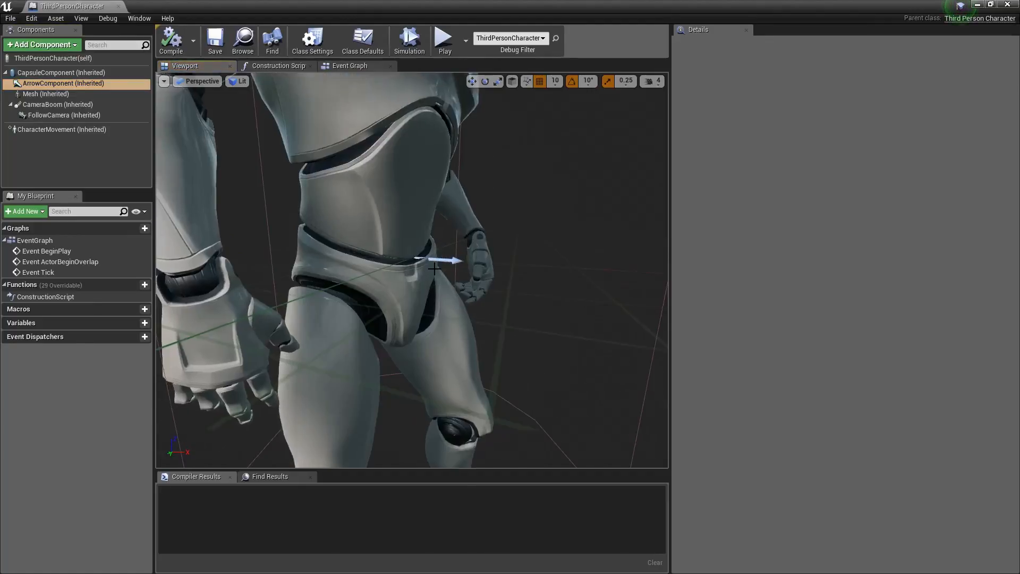
scroll(down, 3)
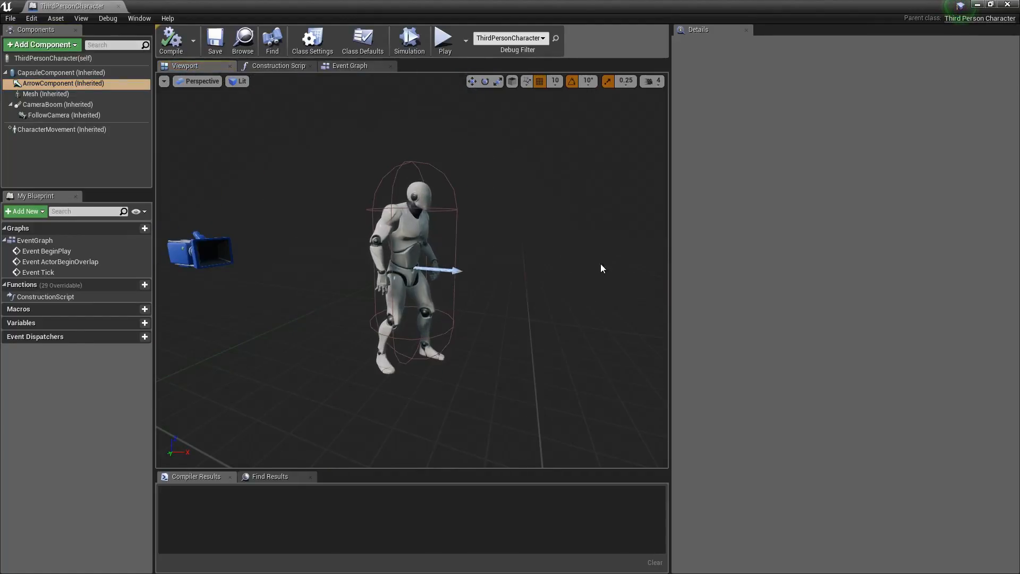
click(46, 94)
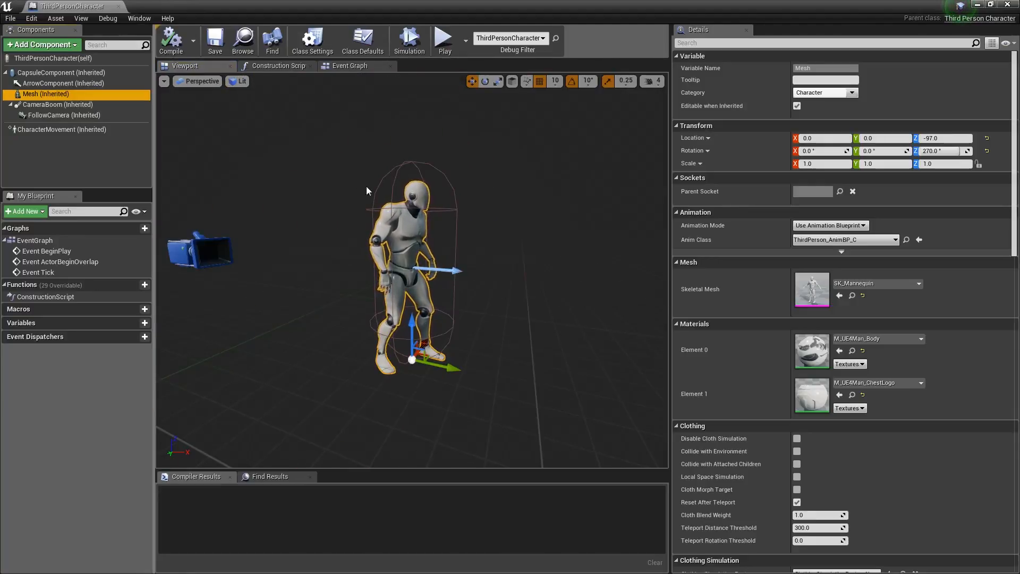
click(57, 104)
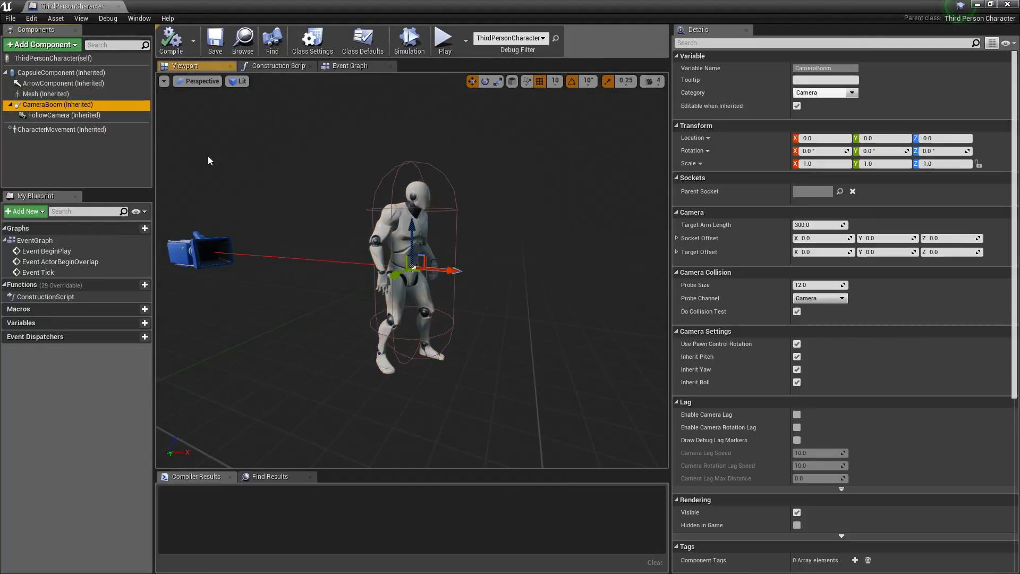
click(64, 115)
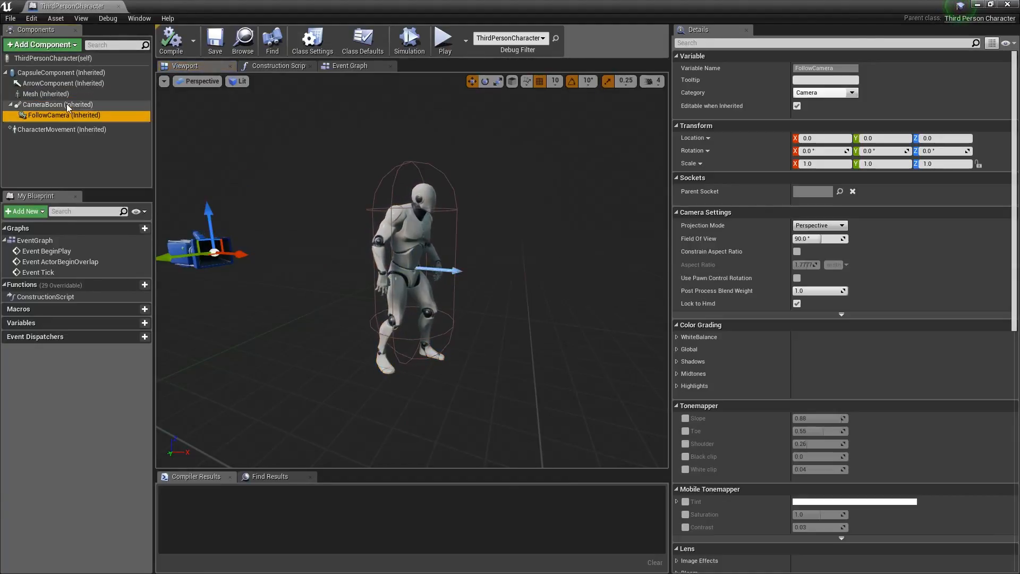
click(58, 104)
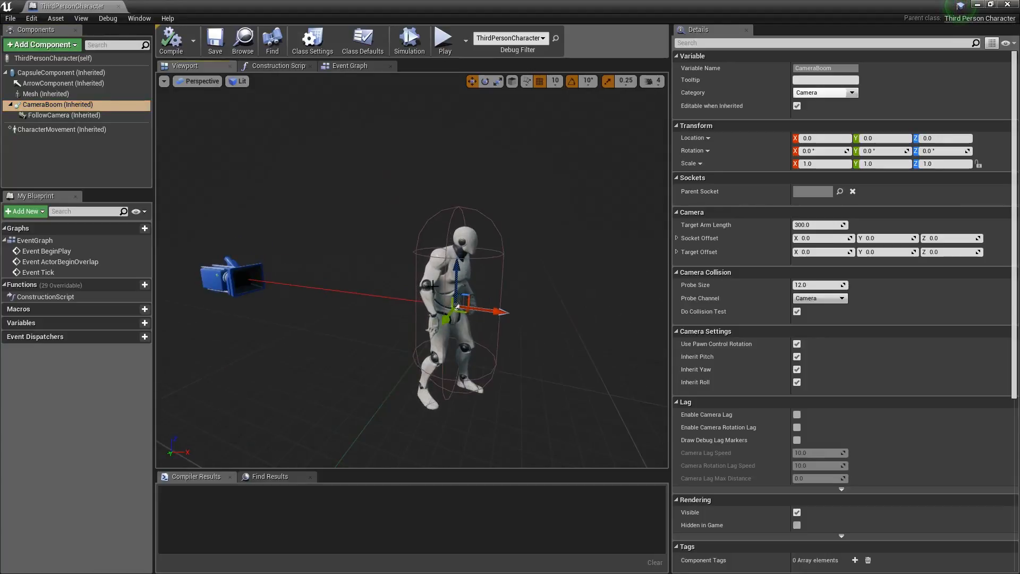
mouse_move(81, 138)
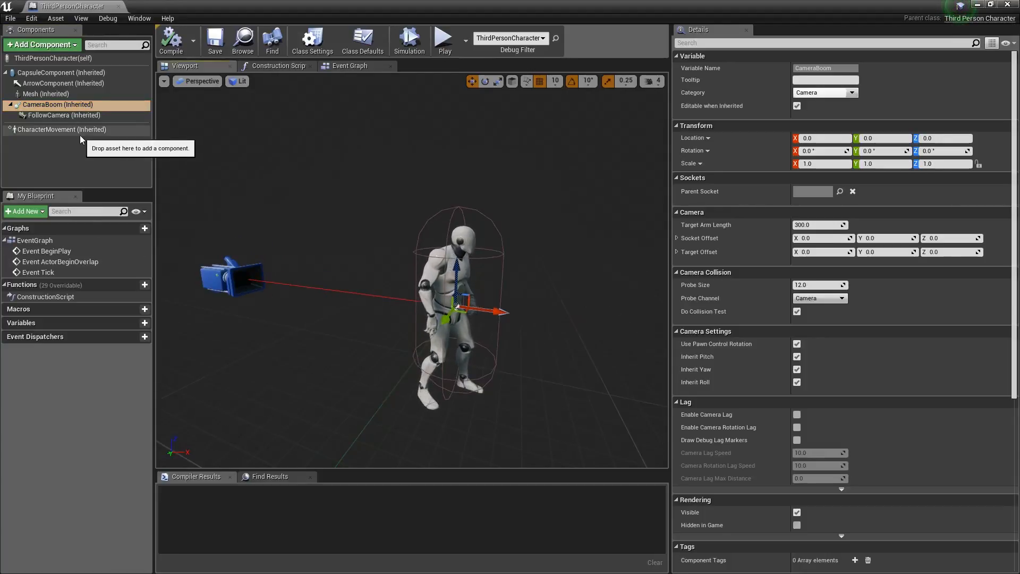
click(62, 130)
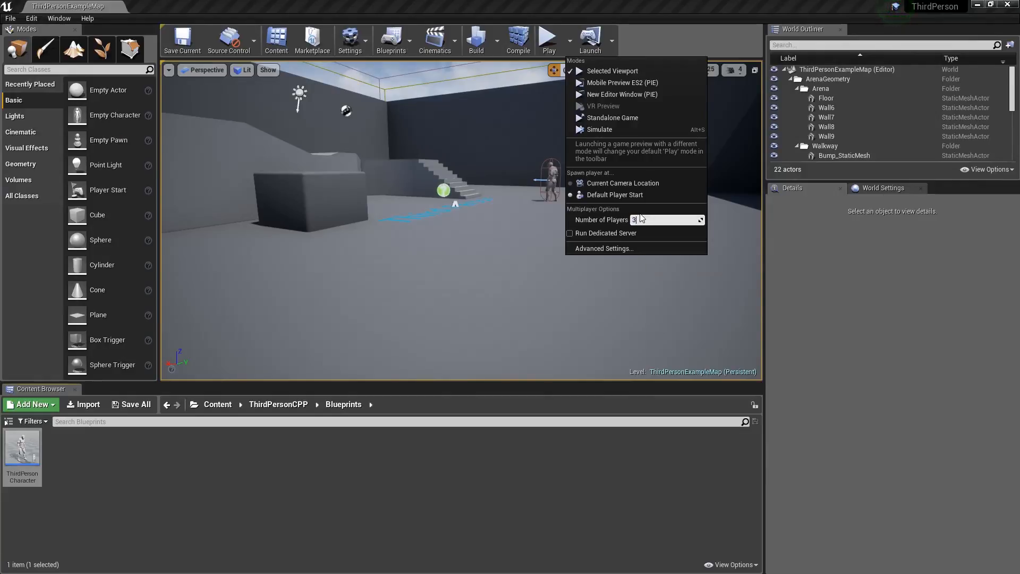
Run a three-player play session of the example map, then stop it.
click(612, 70)
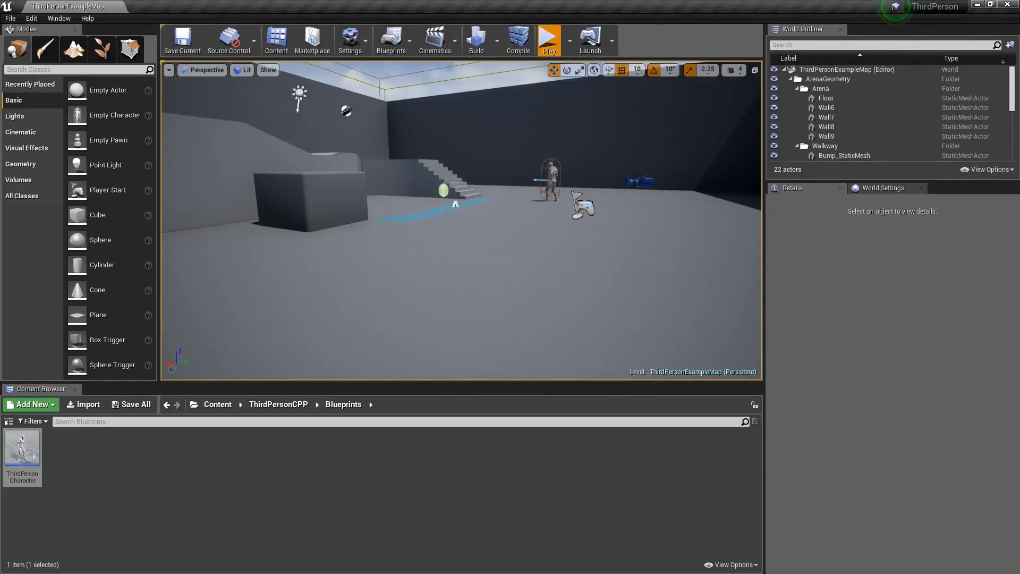
click(548, 38)
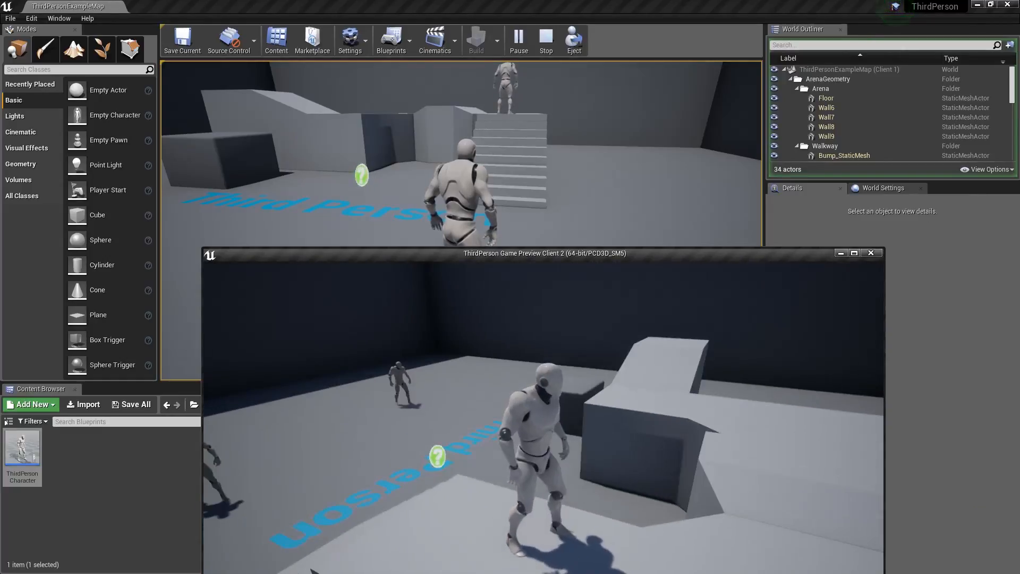
click(545, 40)
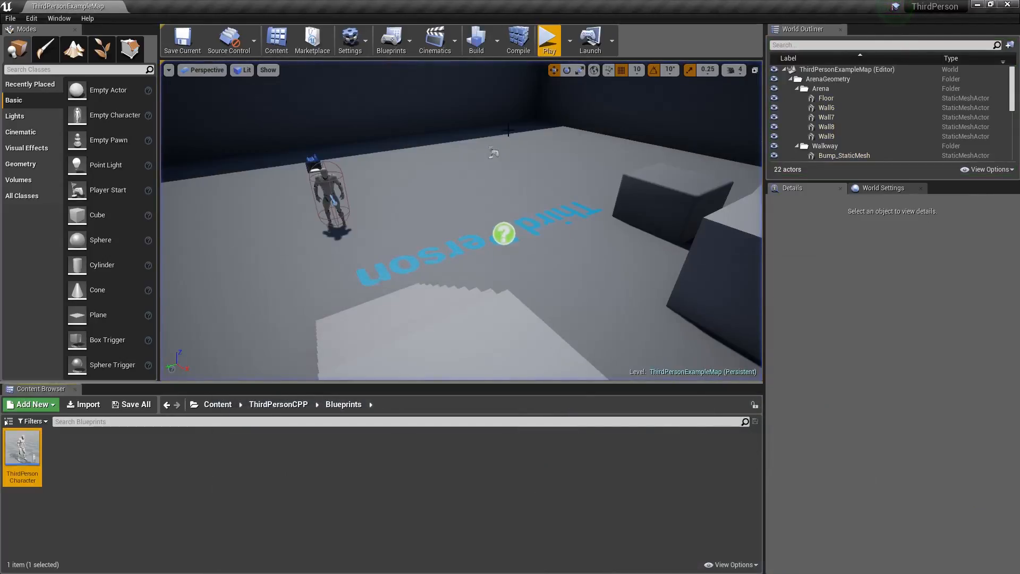
click(569, 40)
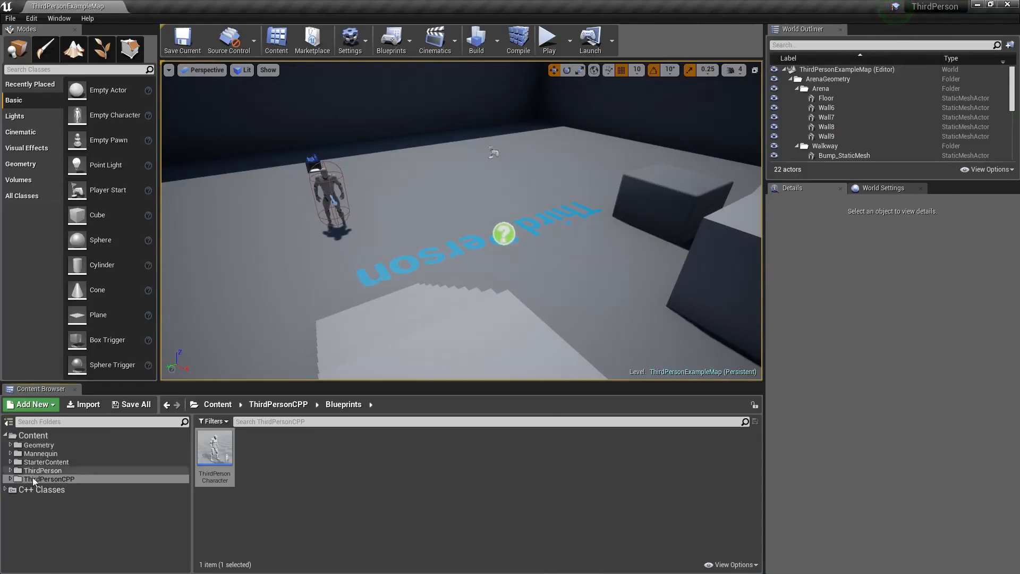
Open the ThirdPersonCharacter class from C++ Classes > ThirdPerson in Visual Studio.
click(42, 490)
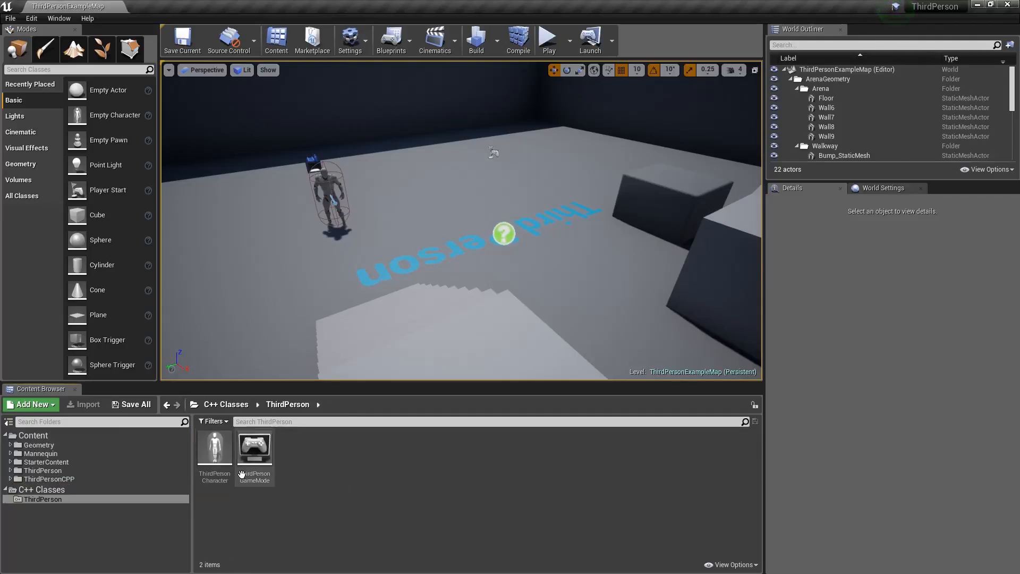
double_click(214, 447)
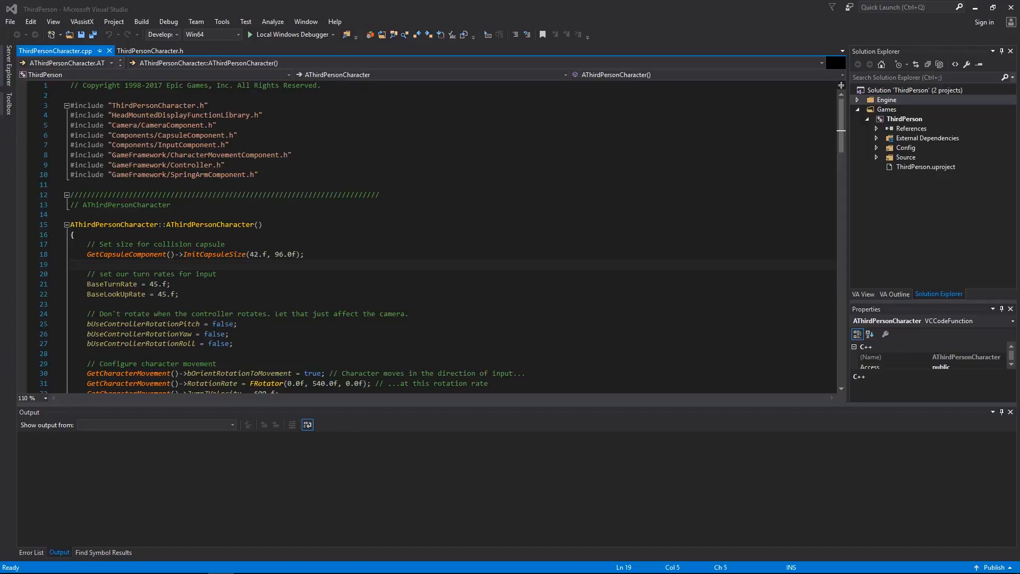
mouse_move(922, 261)
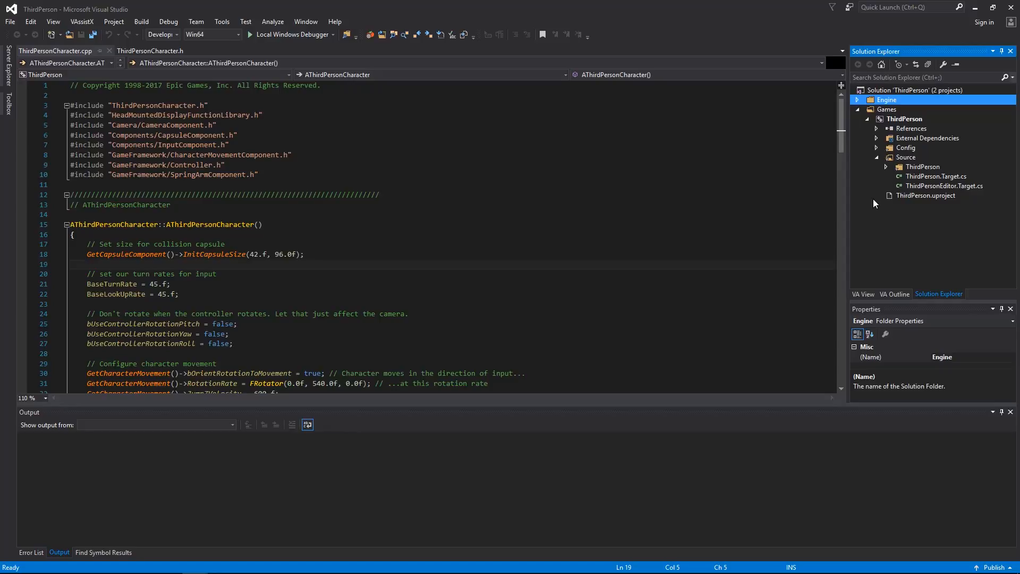
Expand the ThirdPerson source folder and open ThirdPersonCharacter.h.
click(887, 166)
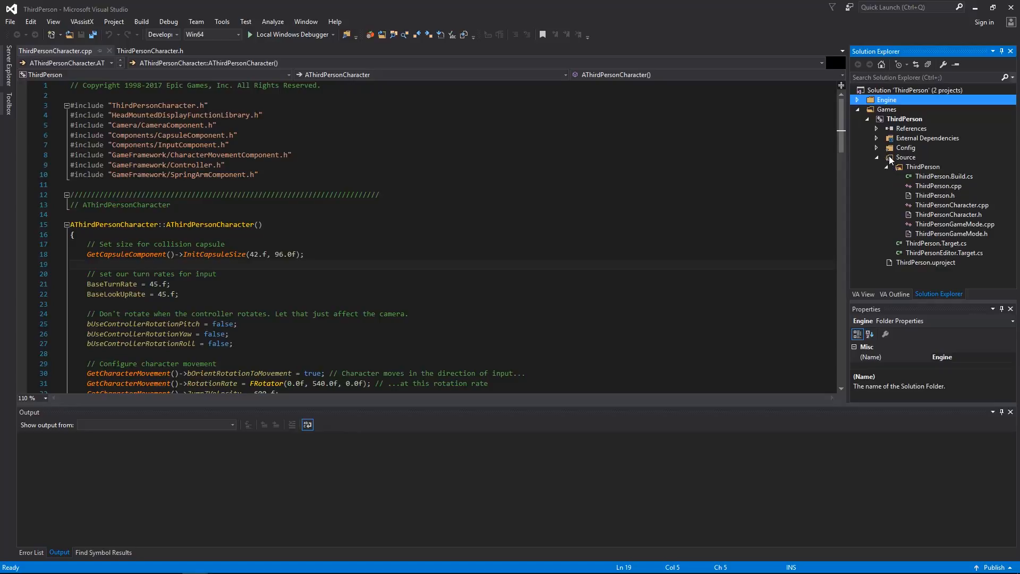
click(953, 205)
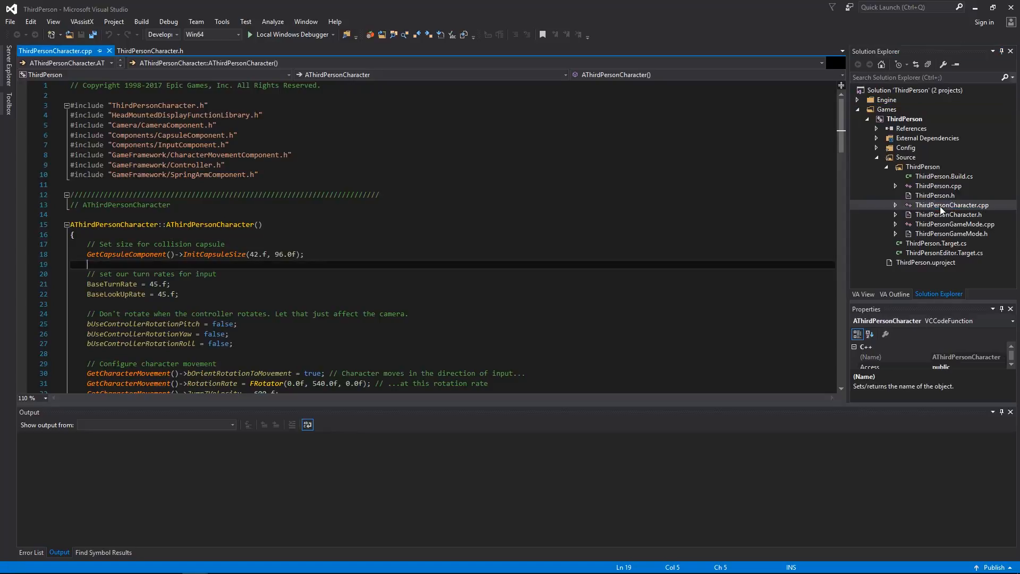
click(150, 51)
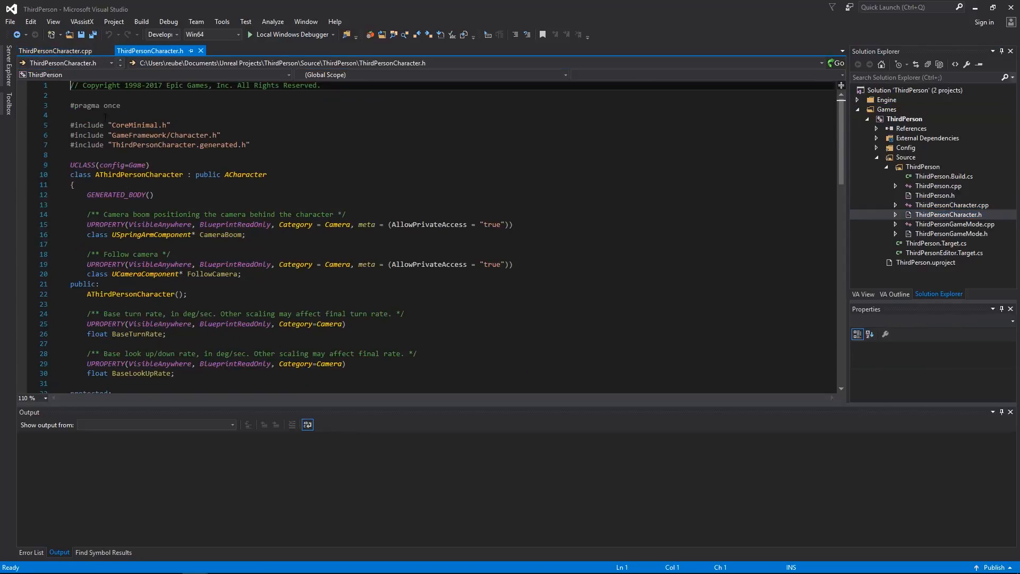
mouse_move(150, 51)
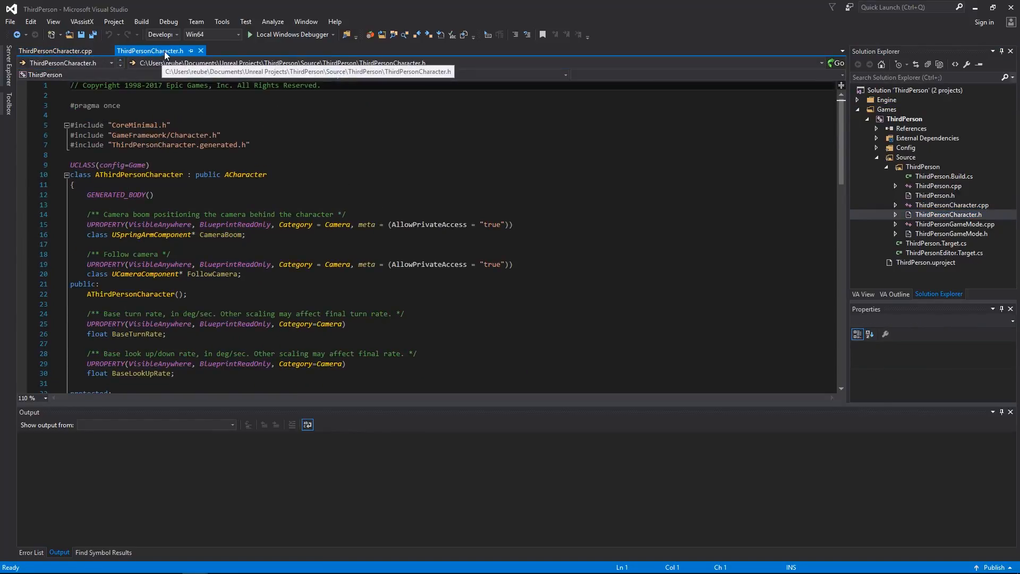
Read the header, highlighting the constructor and side-to-side input handler declarations.
click(254, 244)
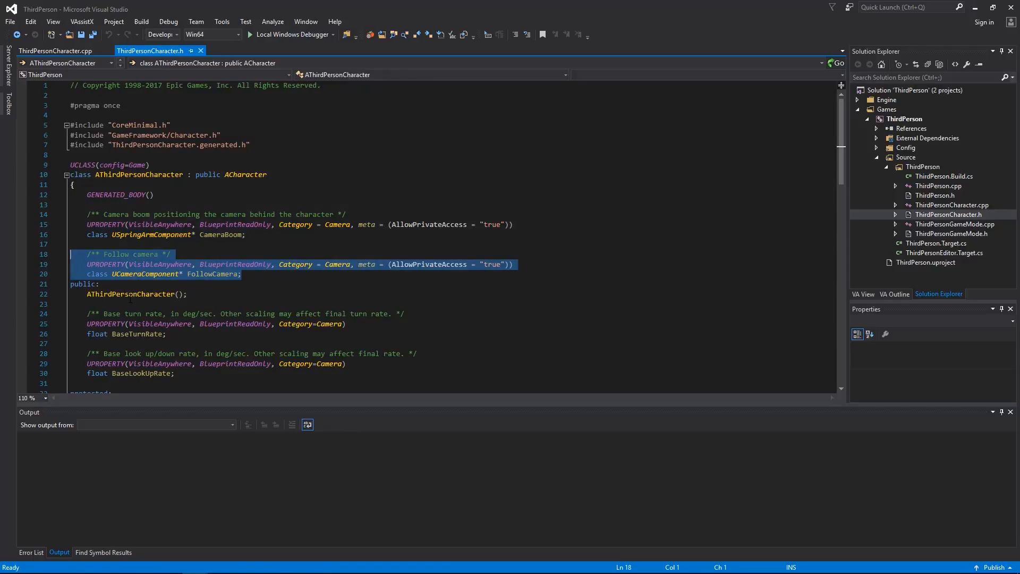
click(134, 293)
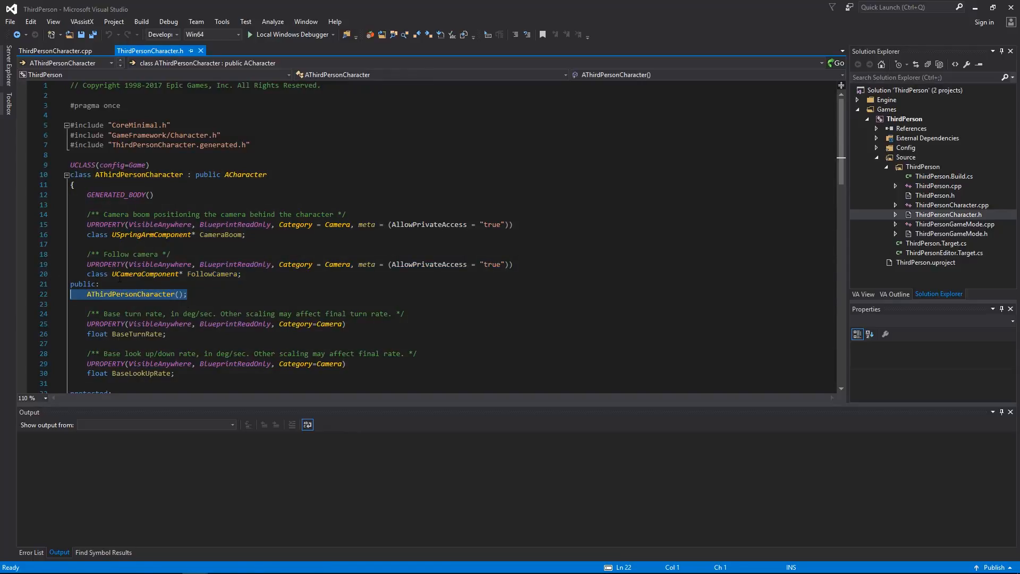
mouse_move(156, 298)
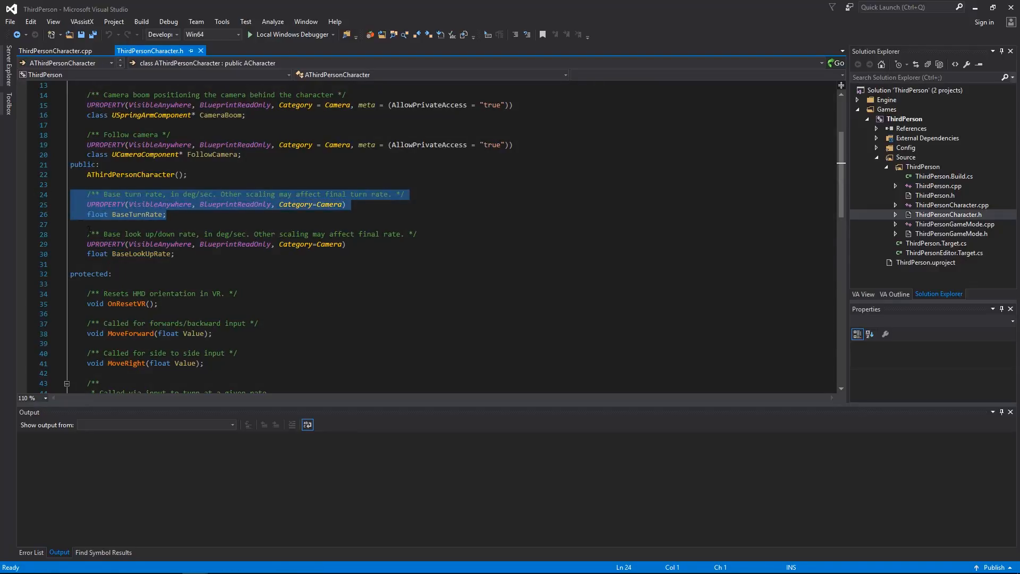
scroll(down, 3)
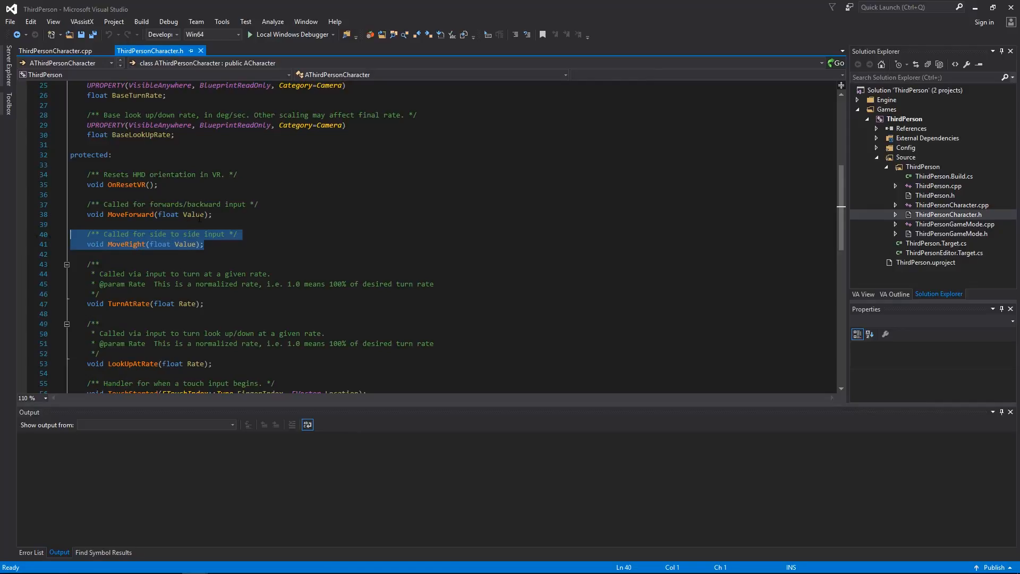
click(150, 214)
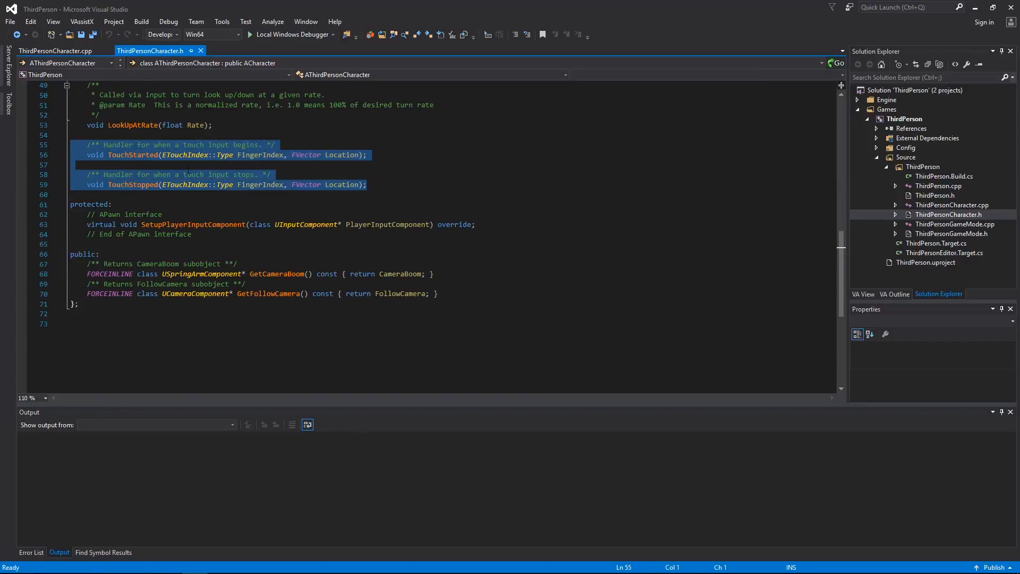
scroll(down, 3)
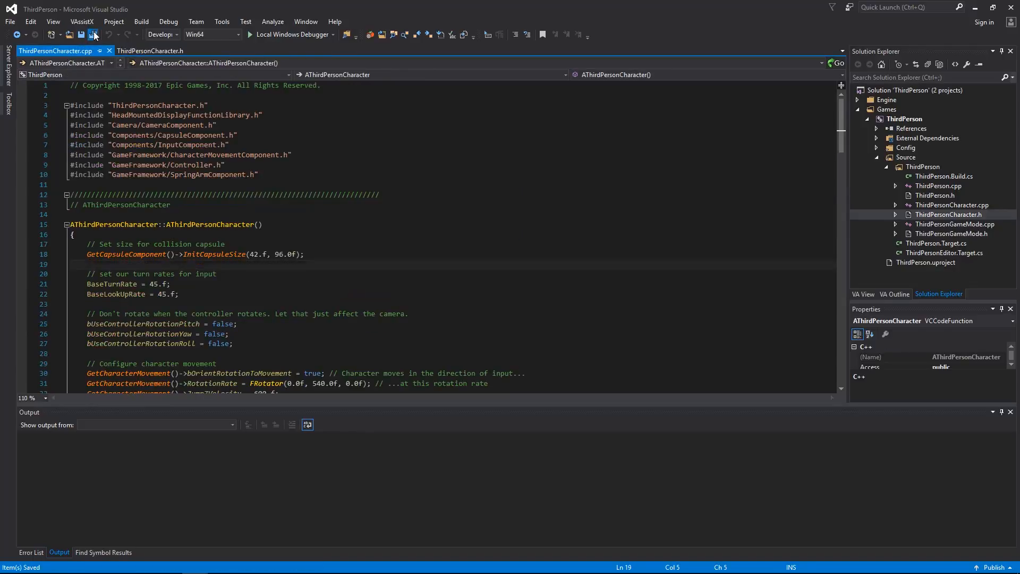
Scroll the .cpp input bindings down to MoveRight, then return to ThirdPersonCharacter.h.
scroll(down, 3)
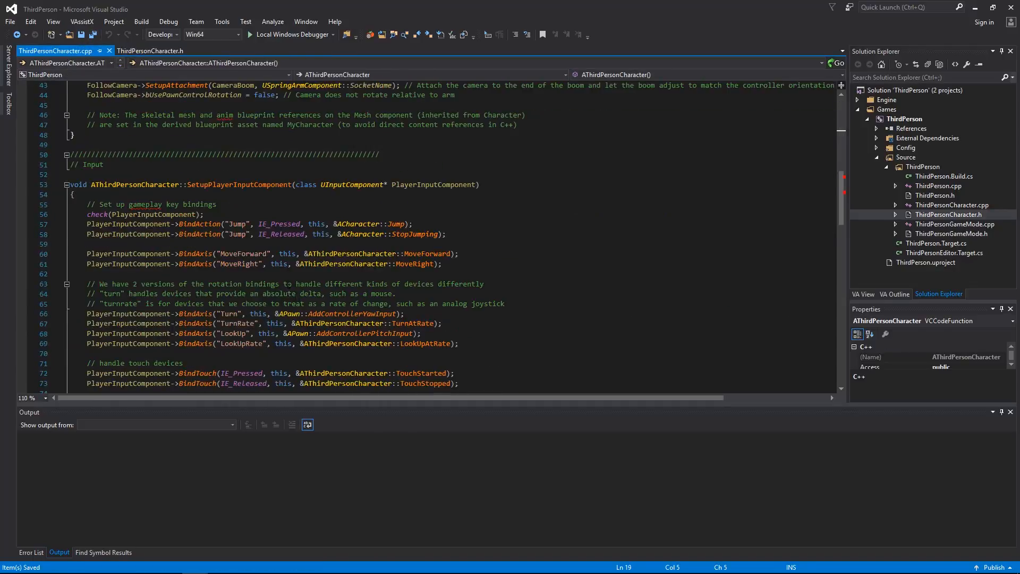
scroll(down, 3)
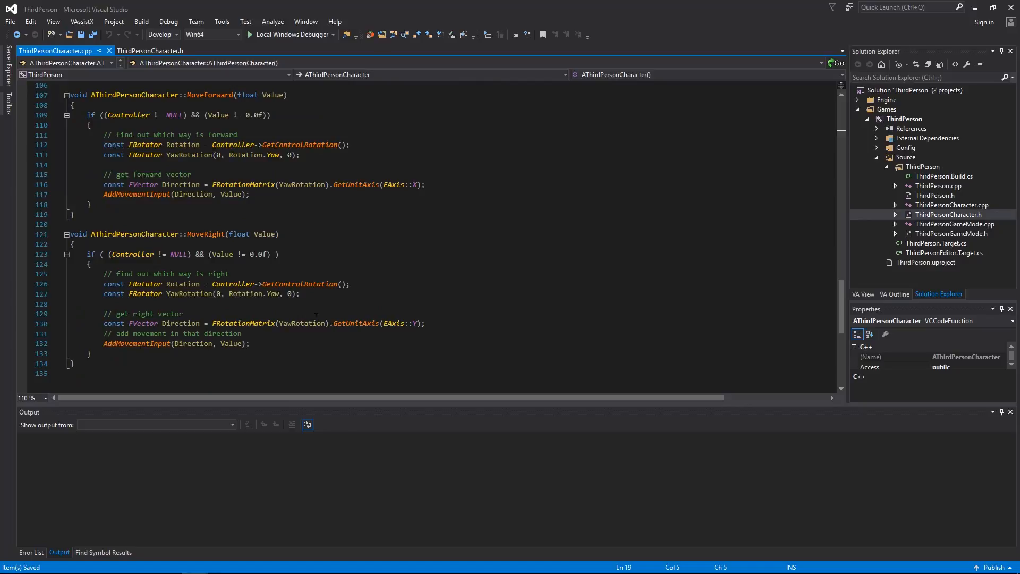
scroll(down, 3)
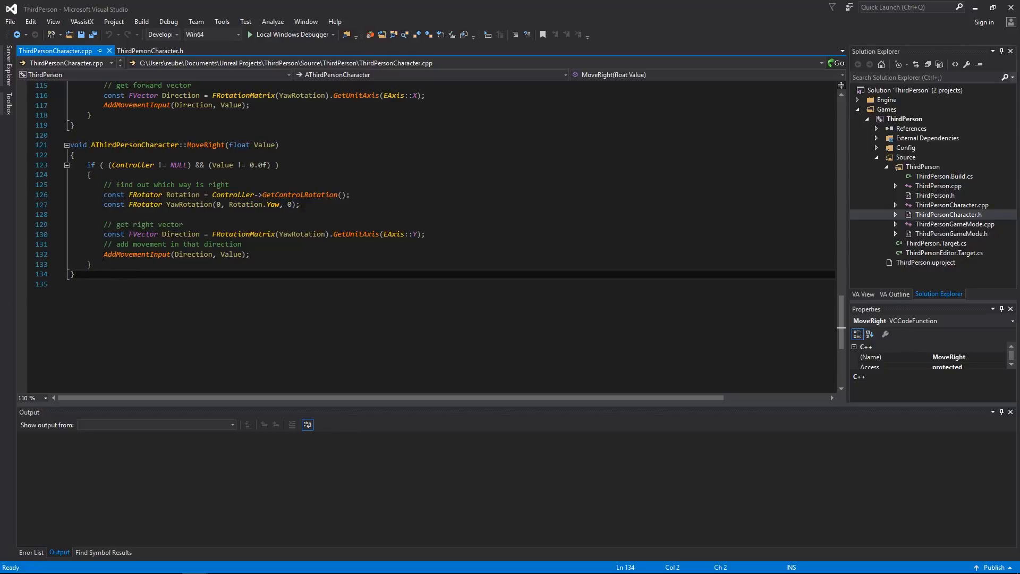
click(150, 51)
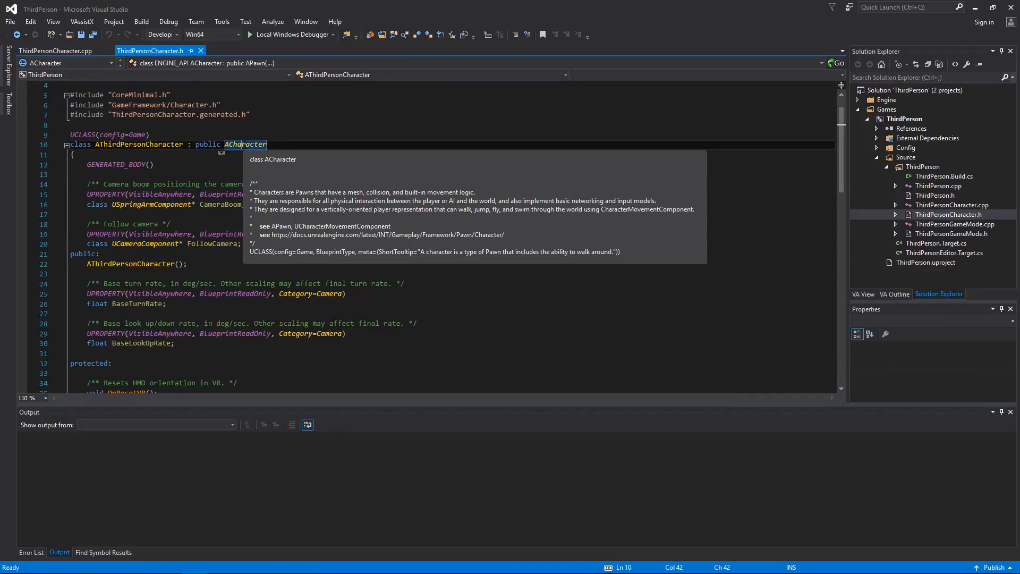
Find ACharacter's 5 references, then open and browse CharacterMovementComponent.h.
right_click(245, 144)
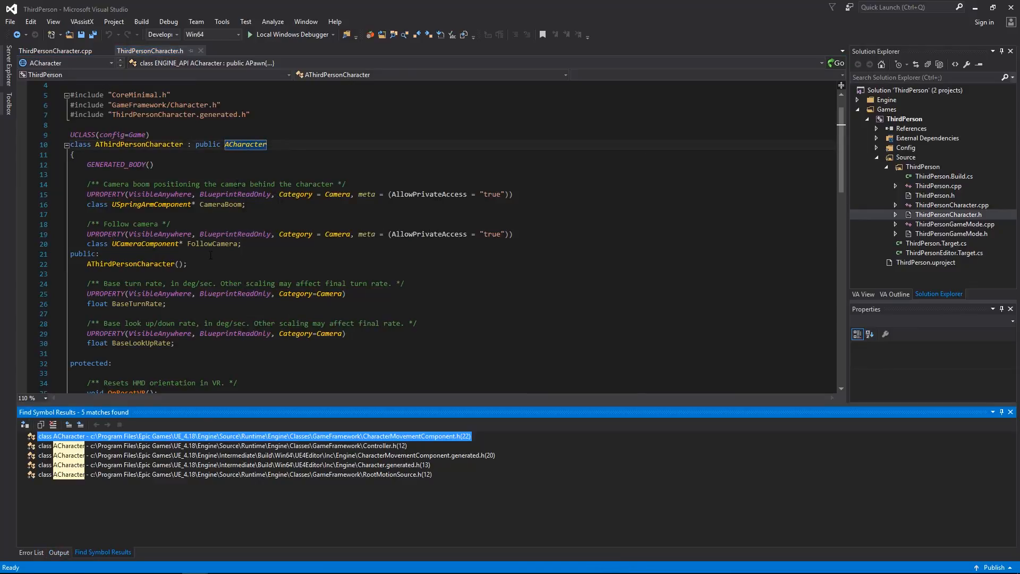
double_click(260, 436)
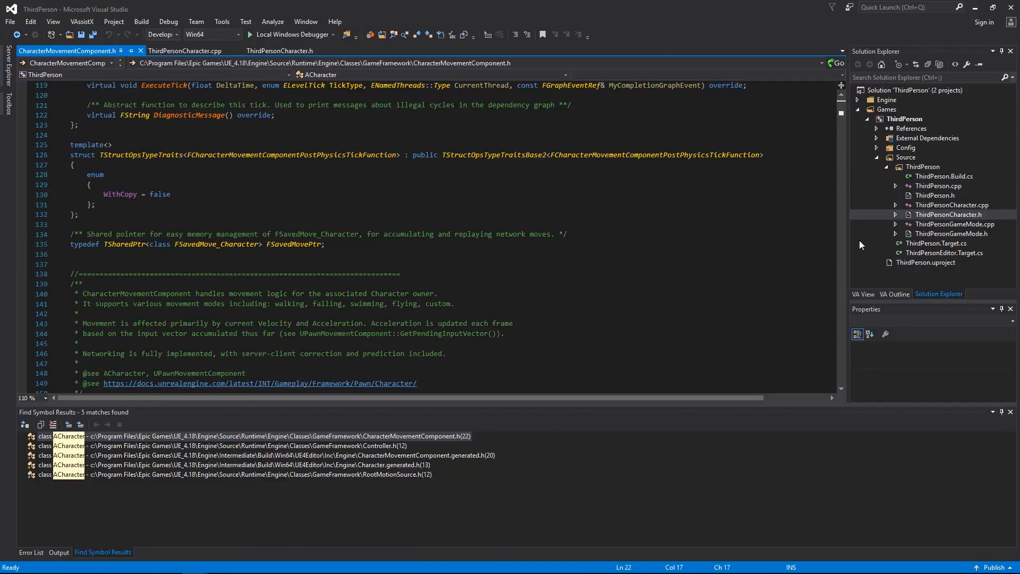
scroll(down, 3)
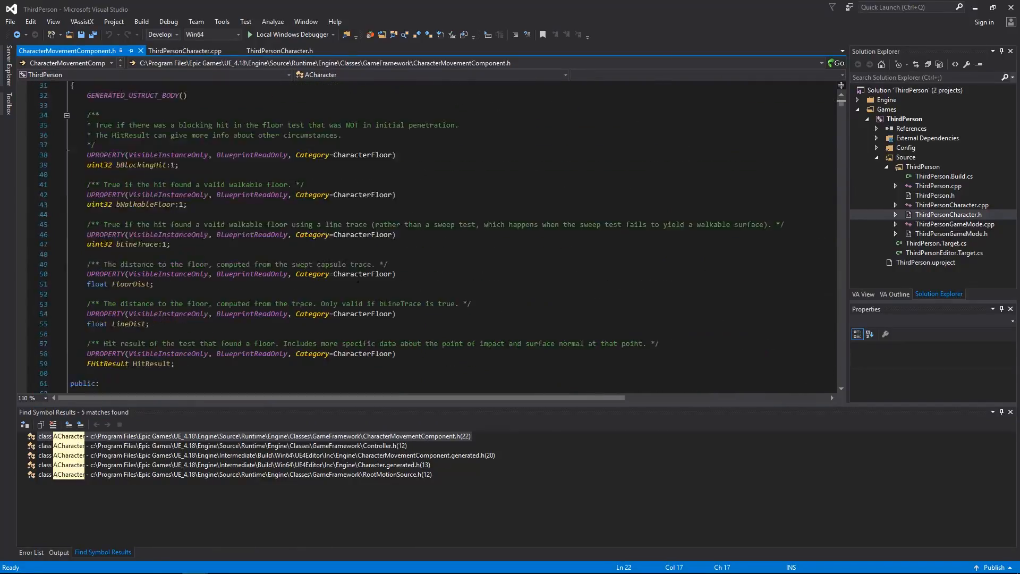
scroll(down, 3)
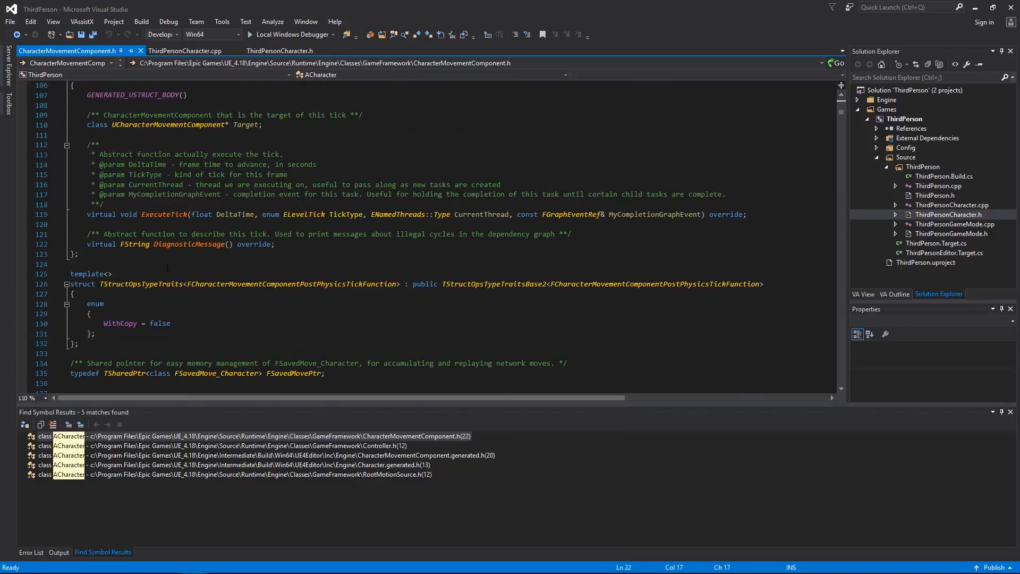
scroll(down, 3)
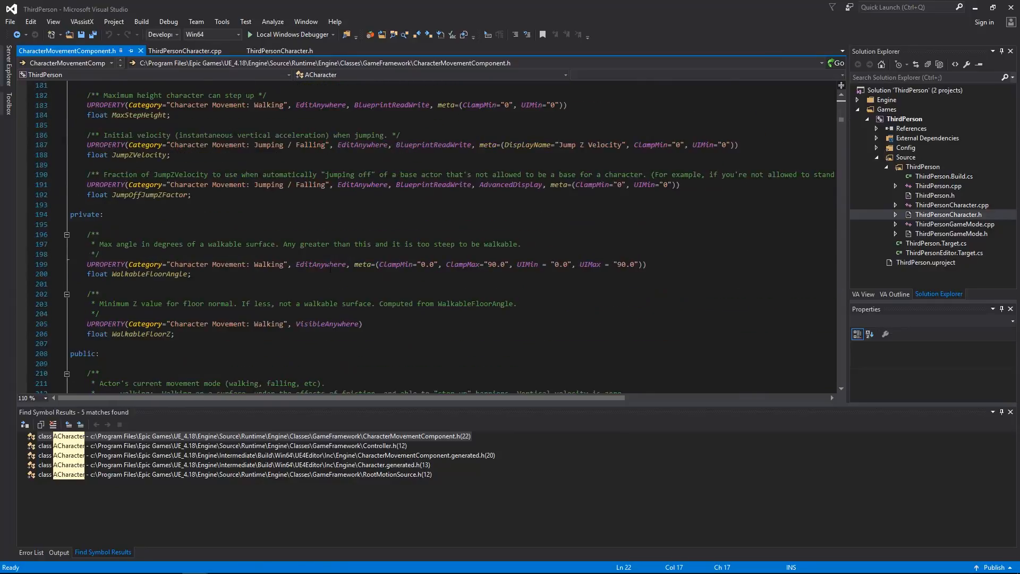
scroll(down, 3)
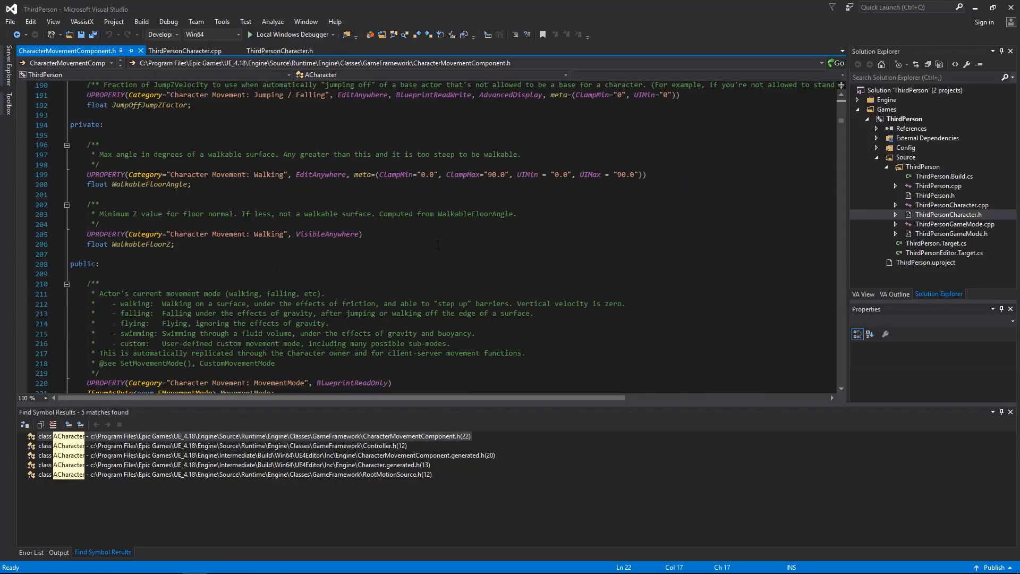
drag(85, 154, 173, 244)
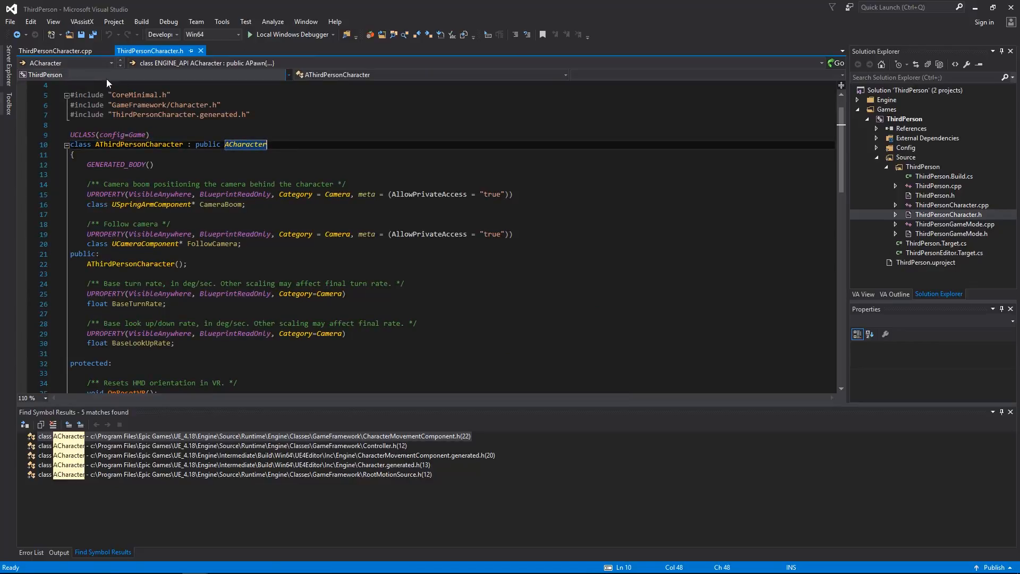
Highlight the three bUseControllerRotation flags in the ThirdPersonCharacter.cpp constructor.
click(55, 51)
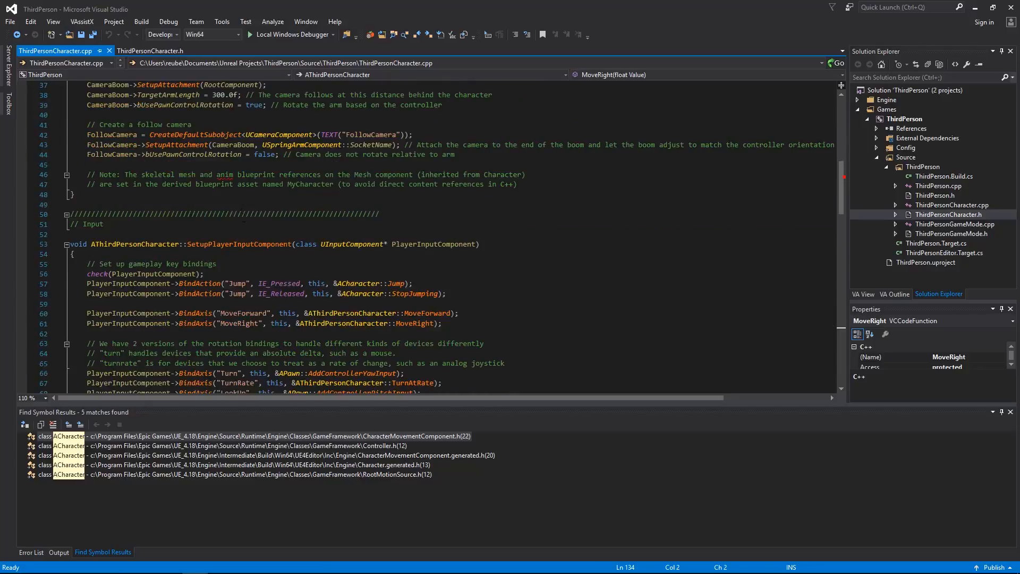
scroll(down, 3)
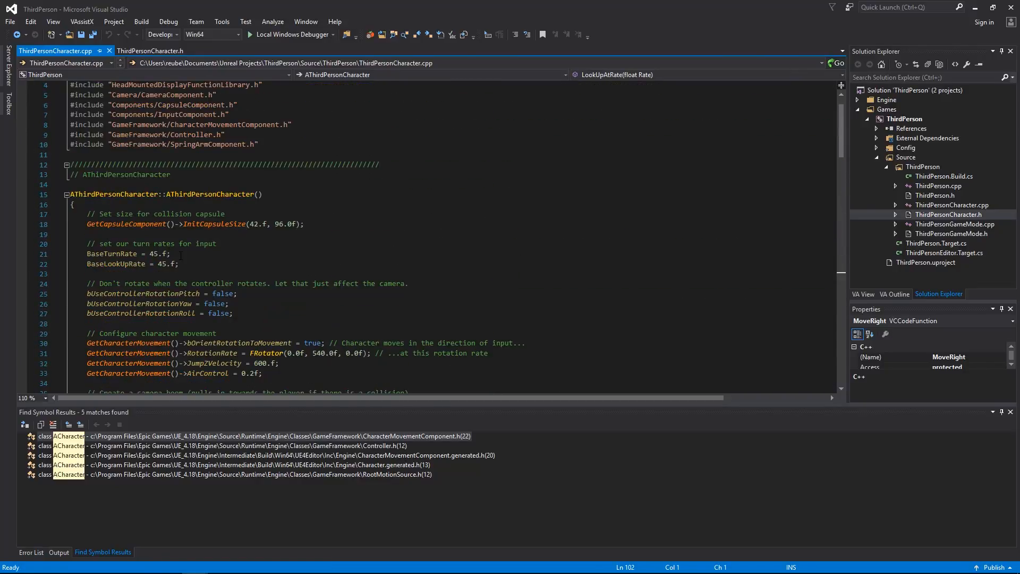
drag(88, 243, 179, 264)
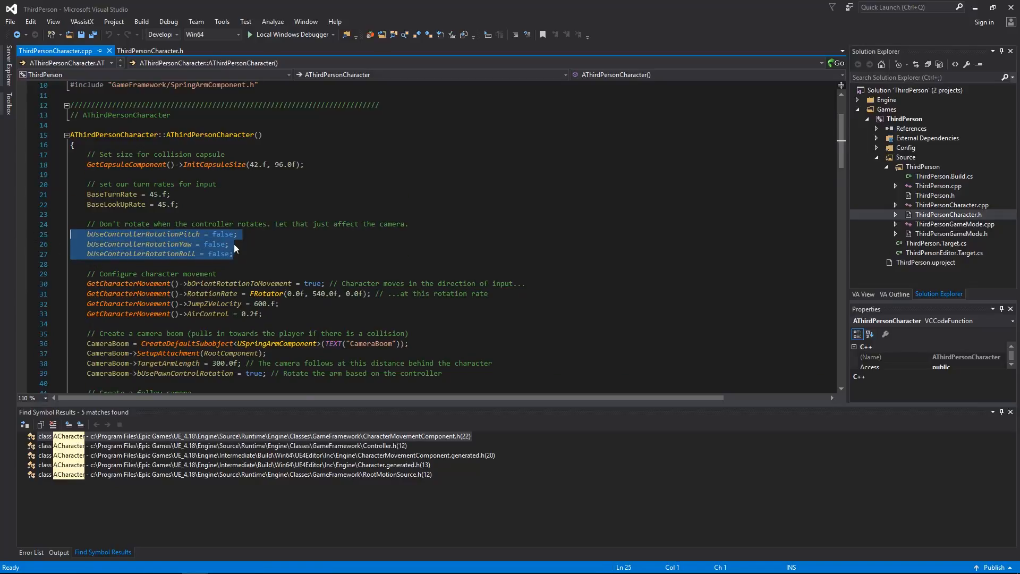
scroll(down, 3)
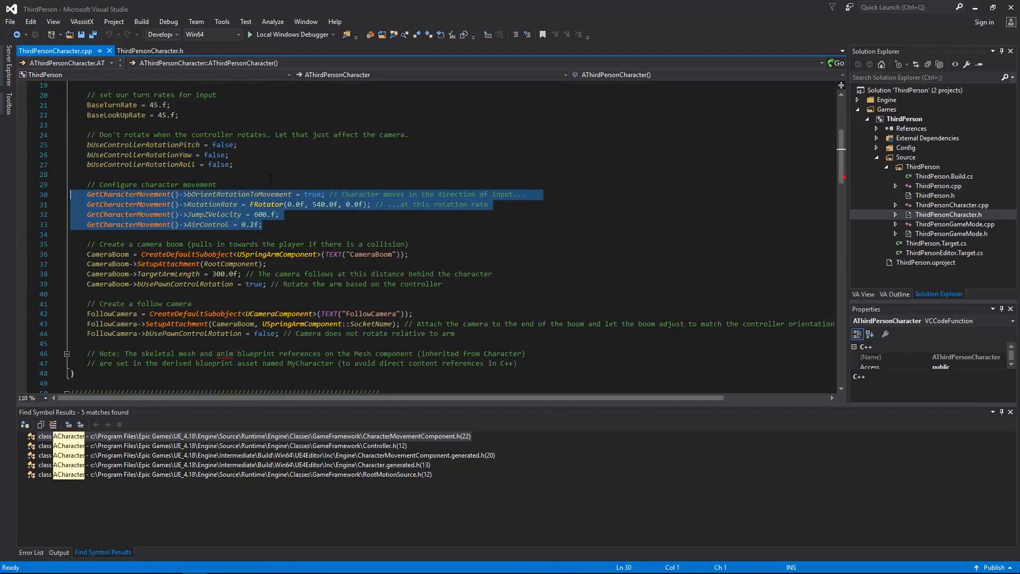
double_click(237, 194)
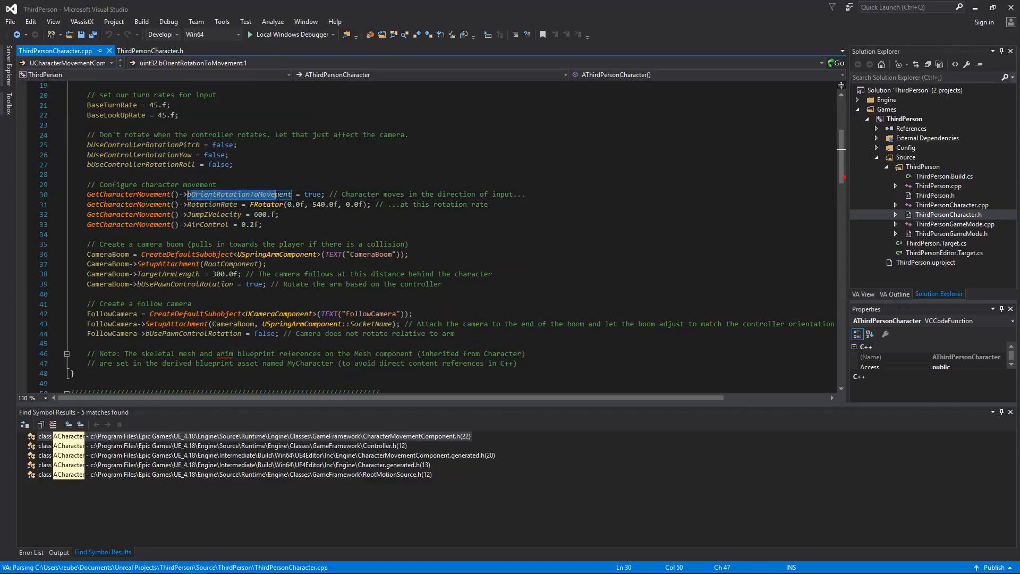
double_click(240, 194)
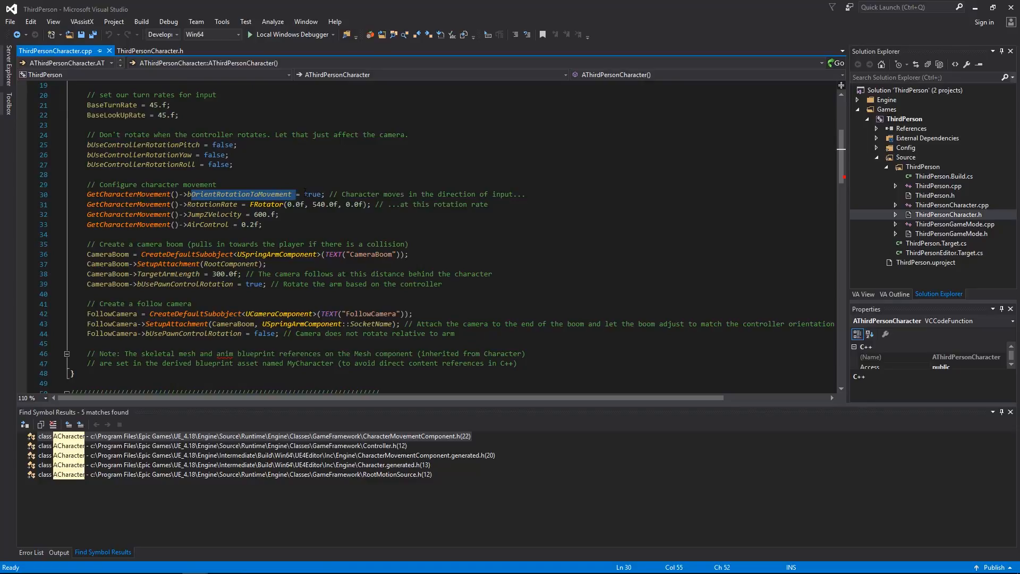
mouse_move(299, 194)
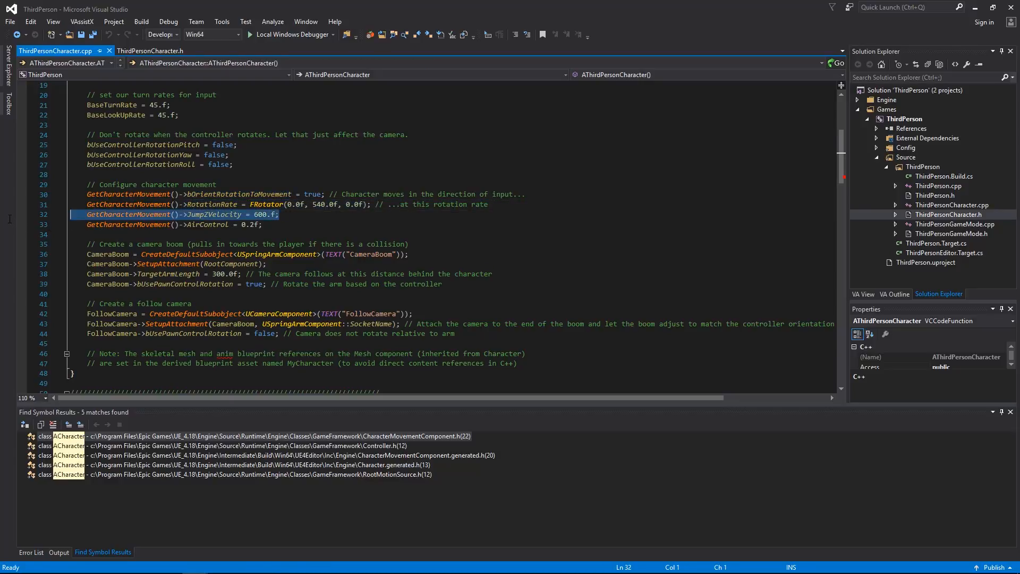
key(Down)
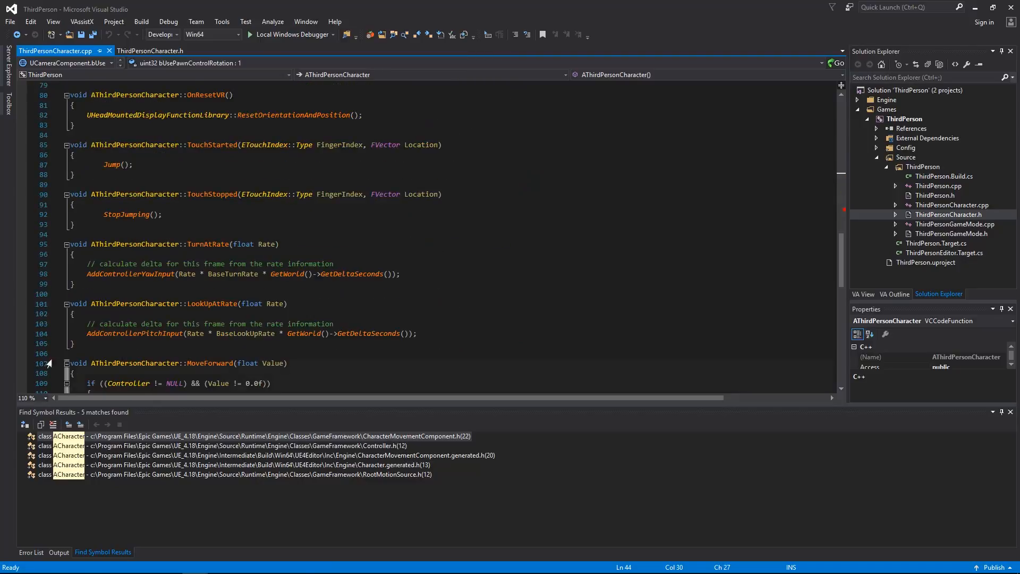
click(150, 51)
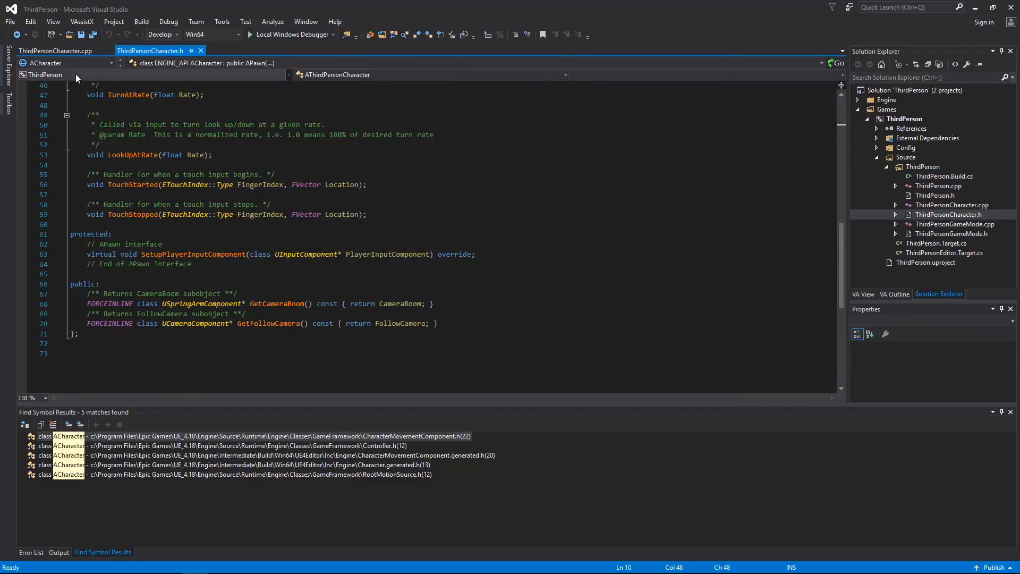
click(56, 51)
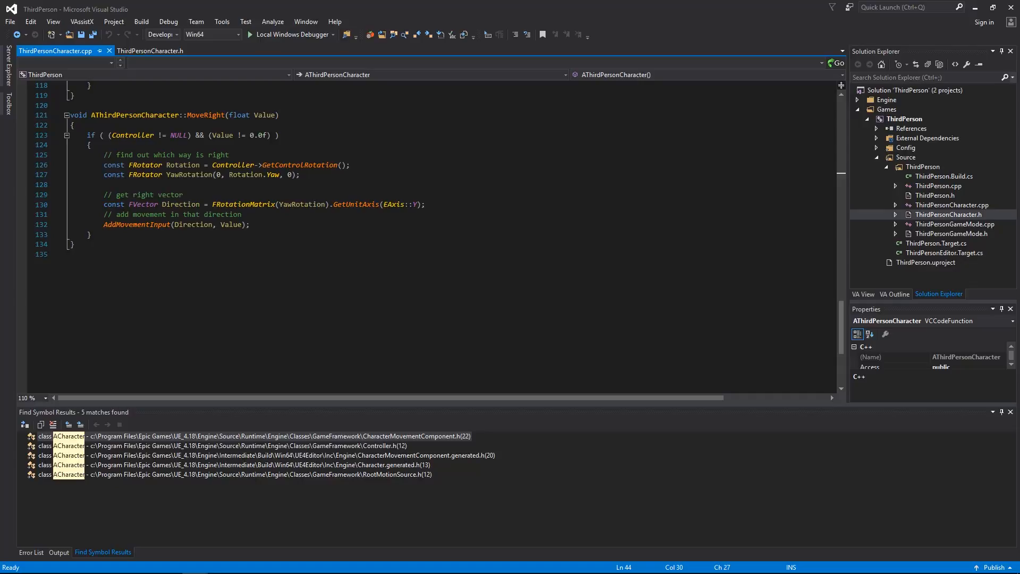
scroll(up, 3)
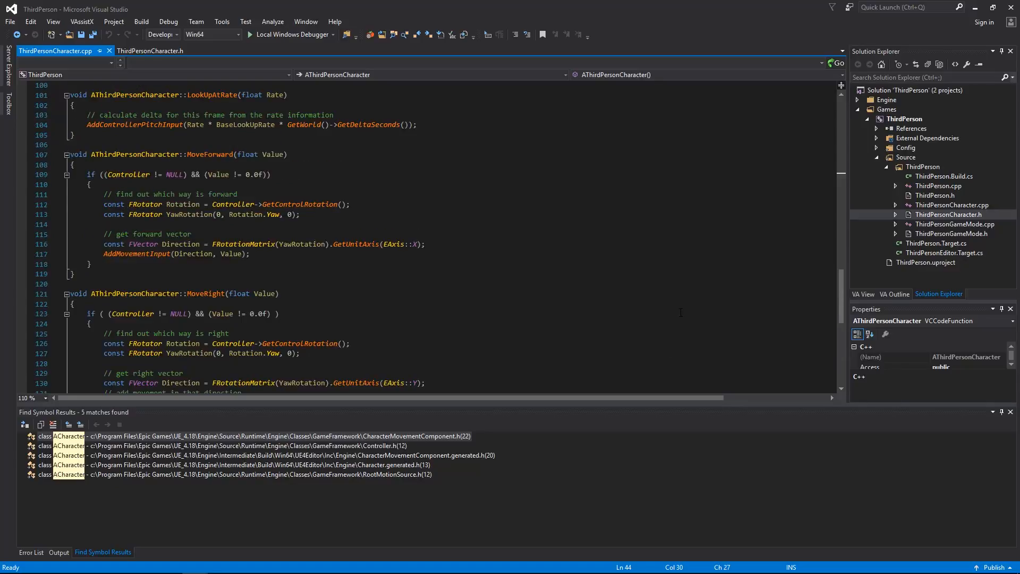